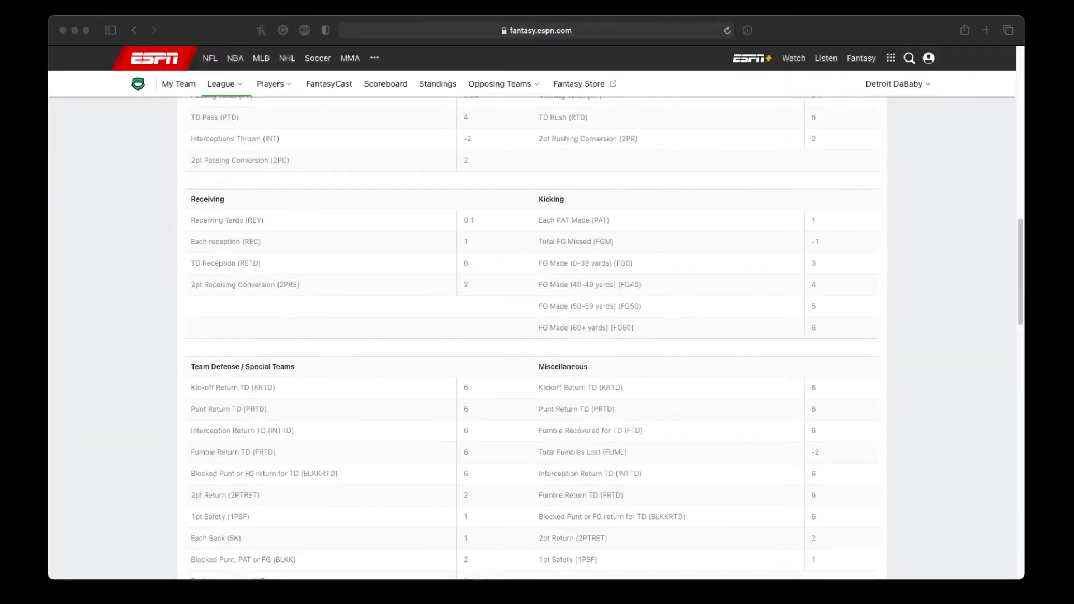
- Scroll the Terminal to reach the prompt with 'python draft.py' typed in the optimizer folder
{"action": "scroll", "scroll_direction": "down", "scroll_amount": 3}
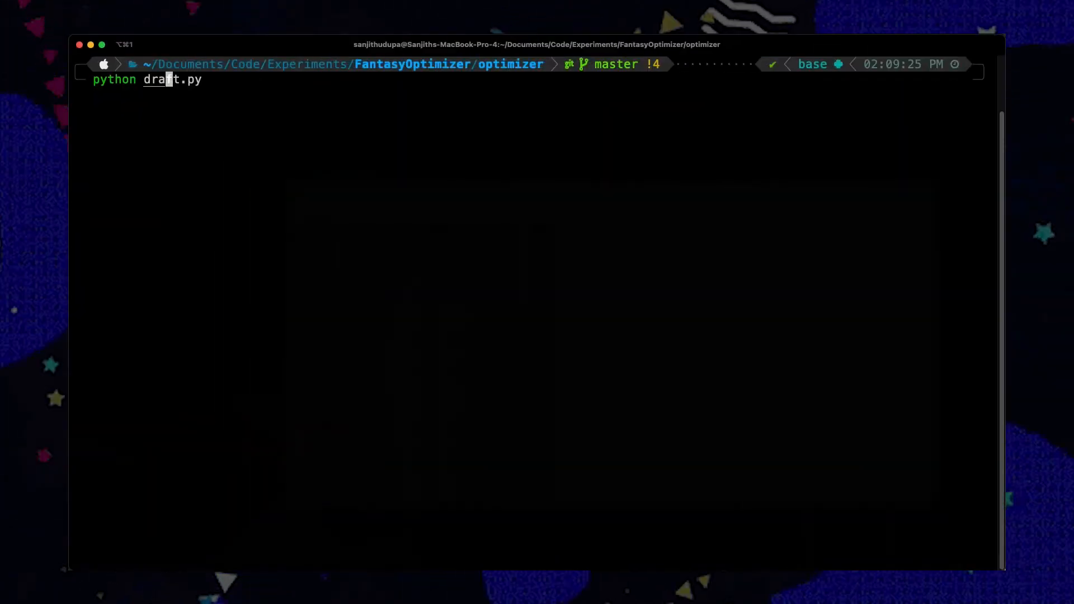
- Run draft.py to load 118 players and bring the players spreadsheet forward
{"action": "key", "text": "Return"}
{"action": "type", "text": "load"}
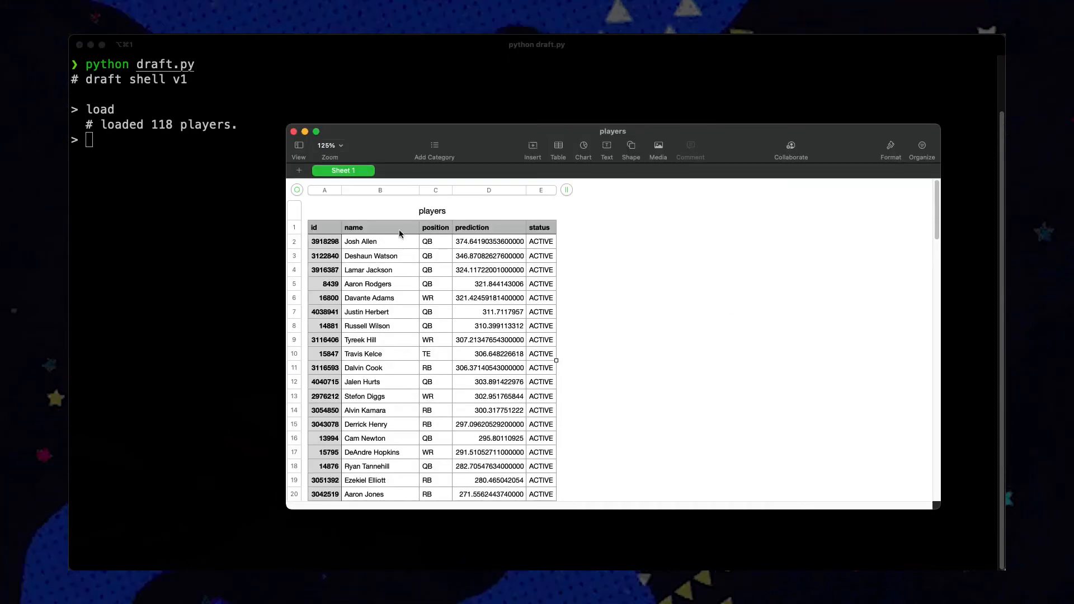
{"action": "left_click", "coordinate": [325, 379]}
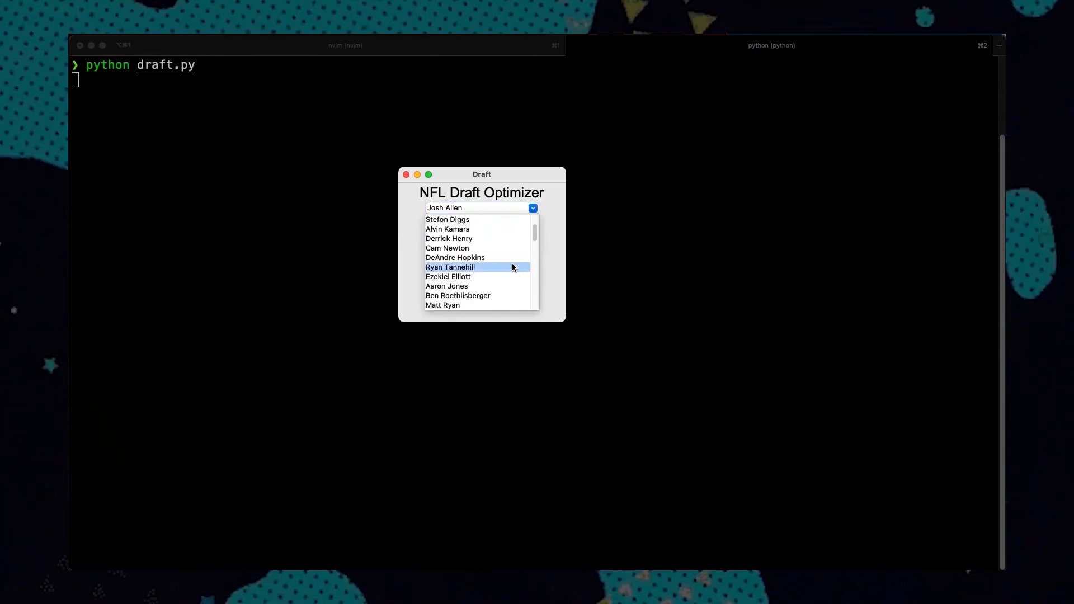
- Mark Ezekiel Elliott as drafted and get Mike Evans (WR) as the next recommended pick
{"action": "left_click", "coordinate": [448, 276]}
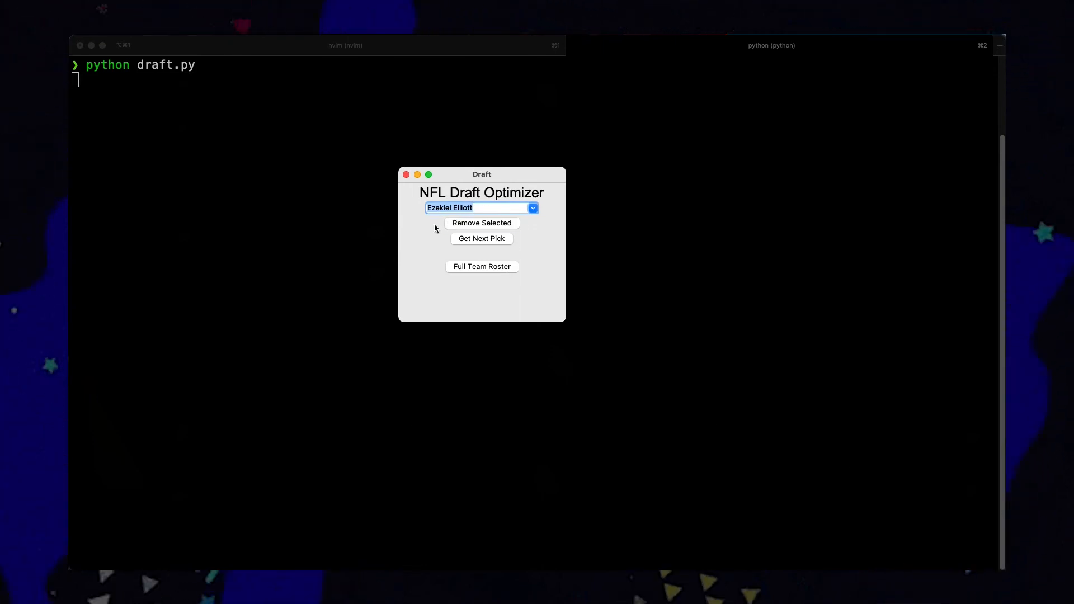
{"action": "left_click", "coordinate": [481, 238]}
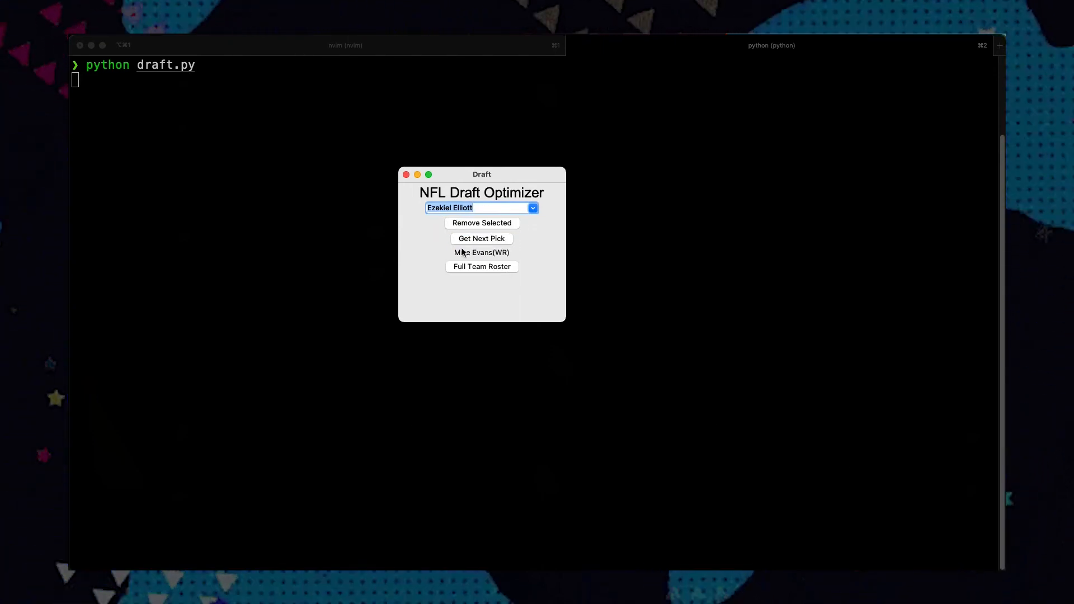
{"action": "left_click", "coordinate": [481, 266]}
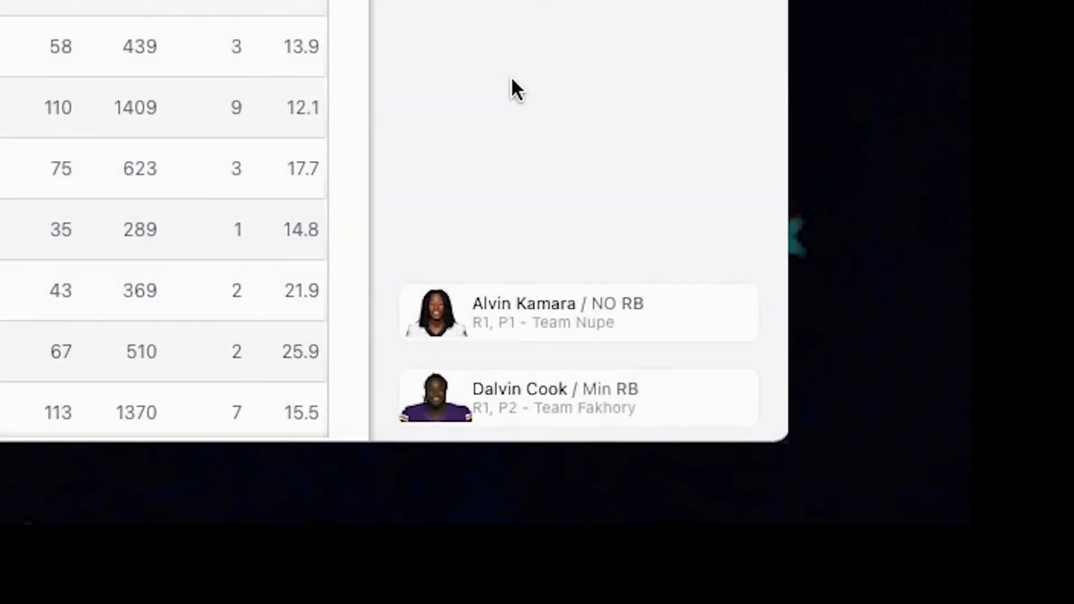
- Scroll the ESPN draft board while the optimizer recommends Travis Kelce (TE) next
{"action": "scroll", "scroll_direction": "down", "scroll_amount": 3}
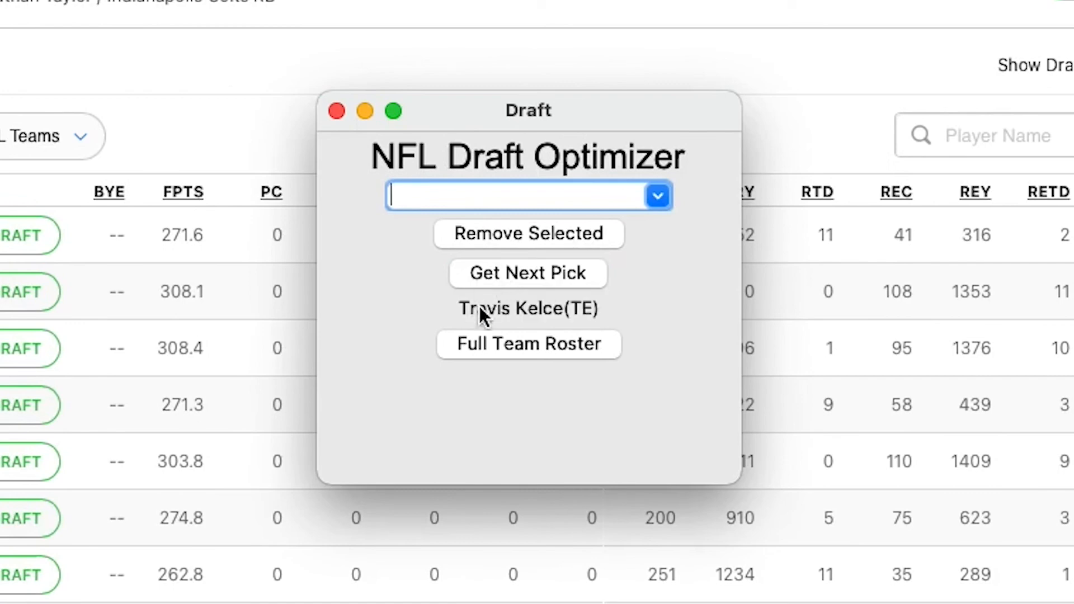
- Review the complete Detroit DaBaby roster in the 'Your draft is complete' dialog
{"action": "left_click", "coordinate": [528, 343]}
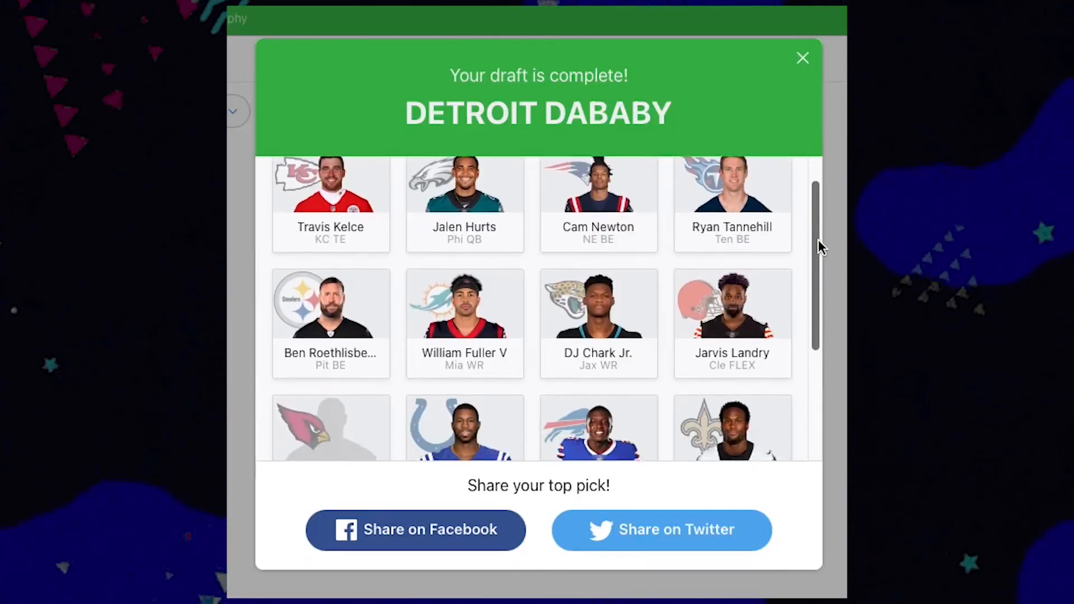
{"action": "scroll", "scroll_direction": "down", "scroll_amount": 3}
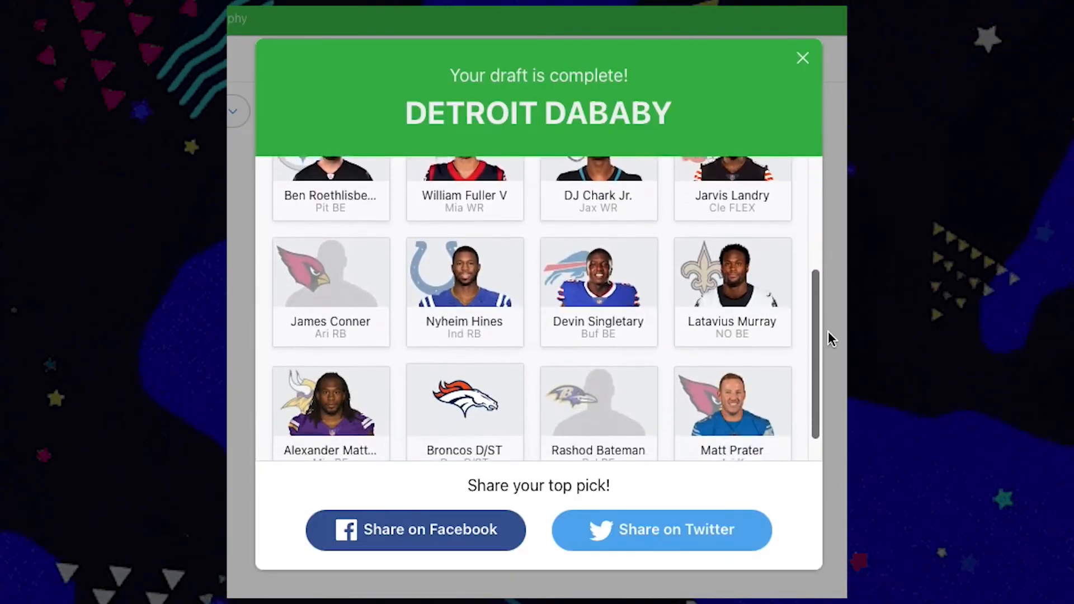
{"action": "left_click", "coordinate": [803, 57]}
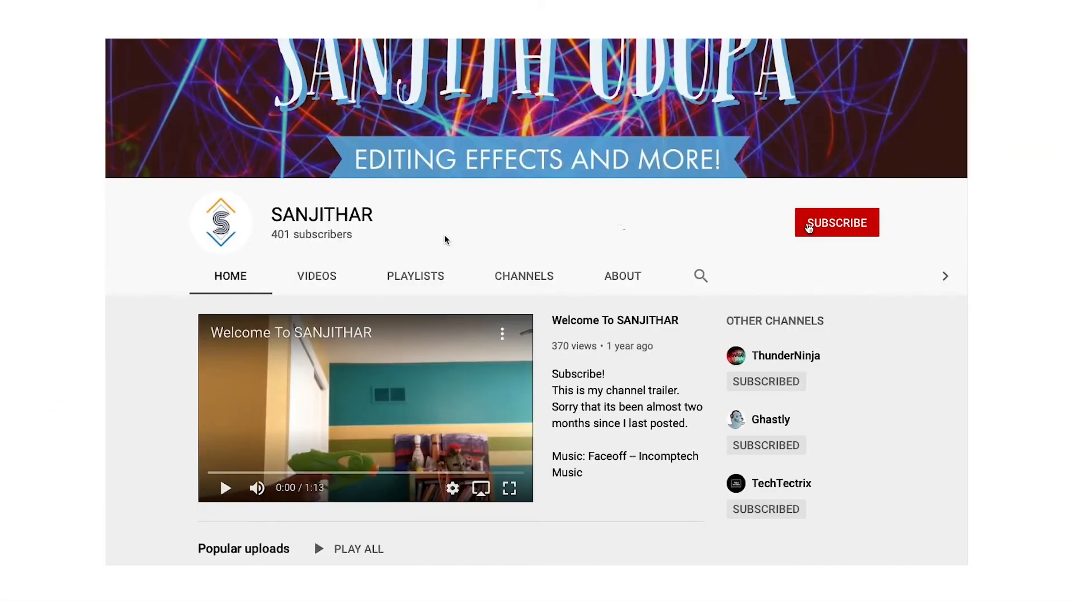
- Subscribe to the SANJITHAR editing effects YouTube channel
{"action": "left_click", "coordinate": [836, 222]}
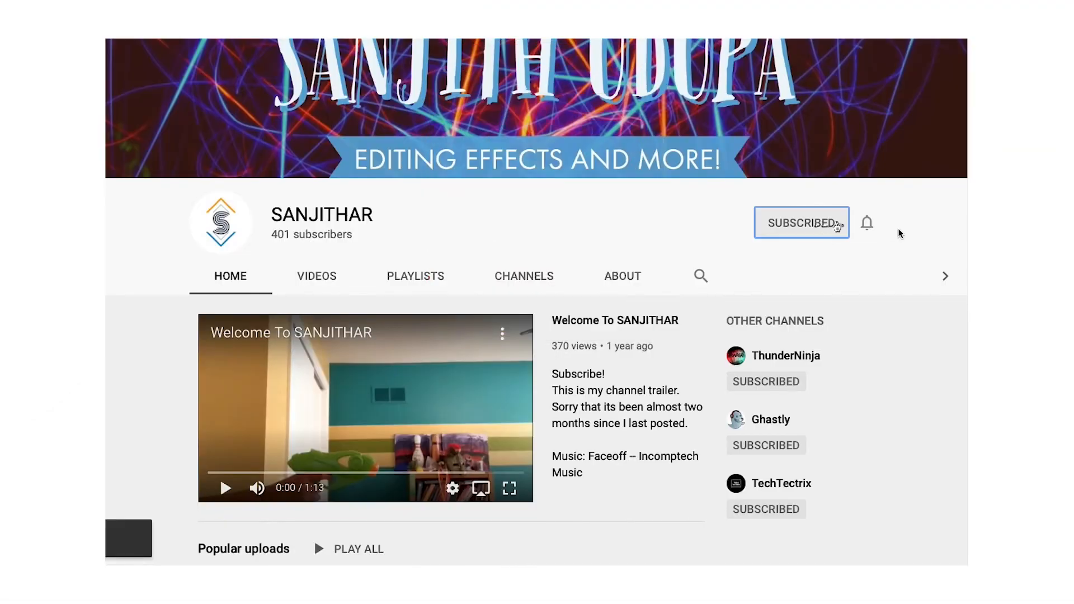